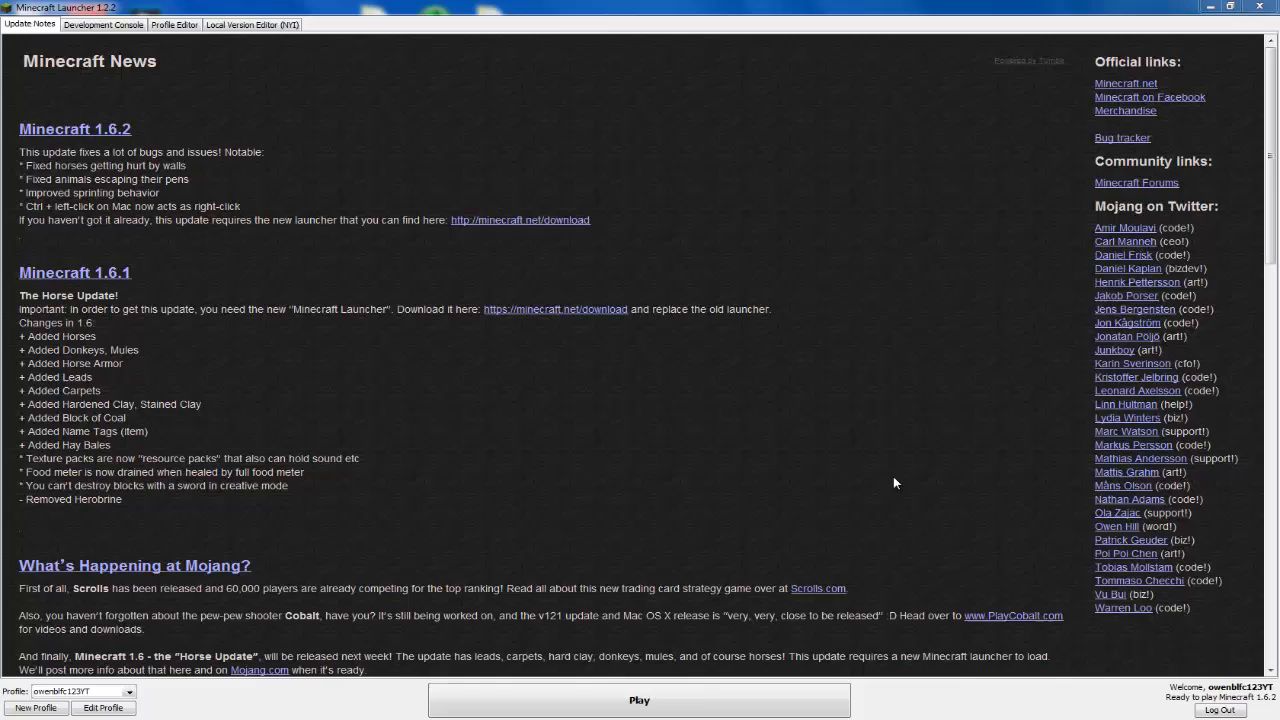
{"action": "mouse_move", "coordinate": [415, 3]}
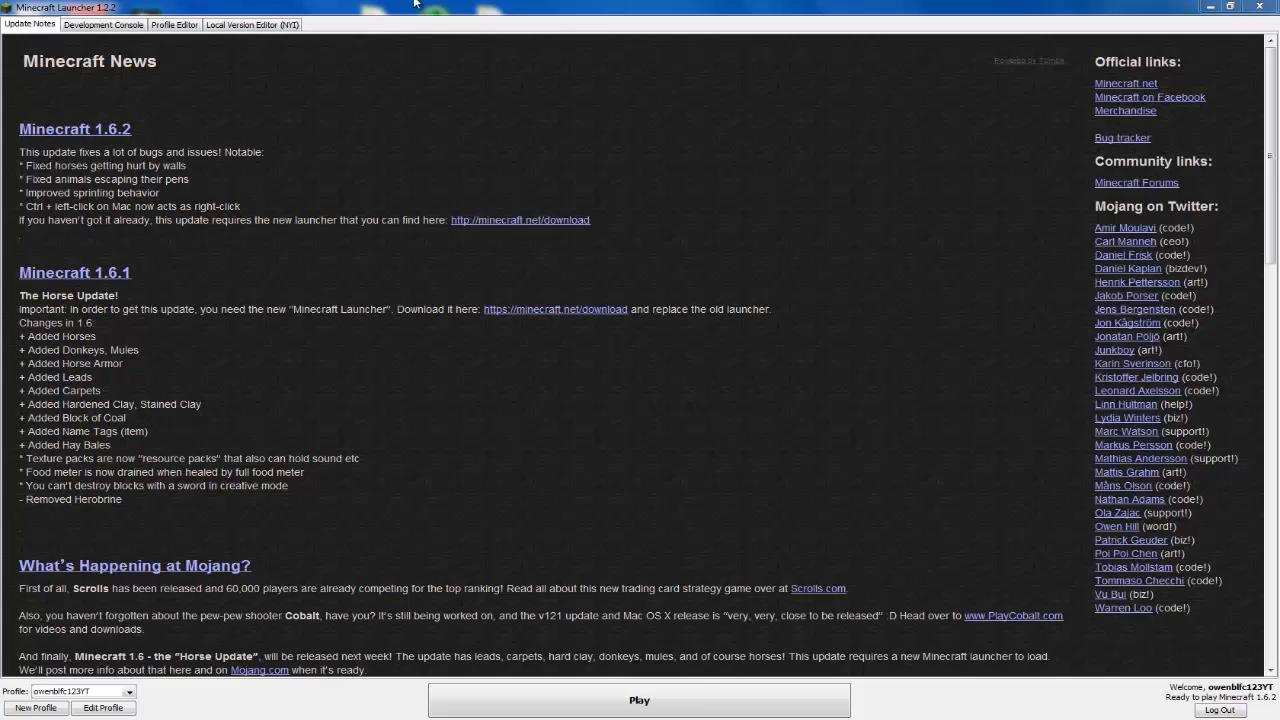
{"action": "mouse_move", "coordinate": [427, 17]}
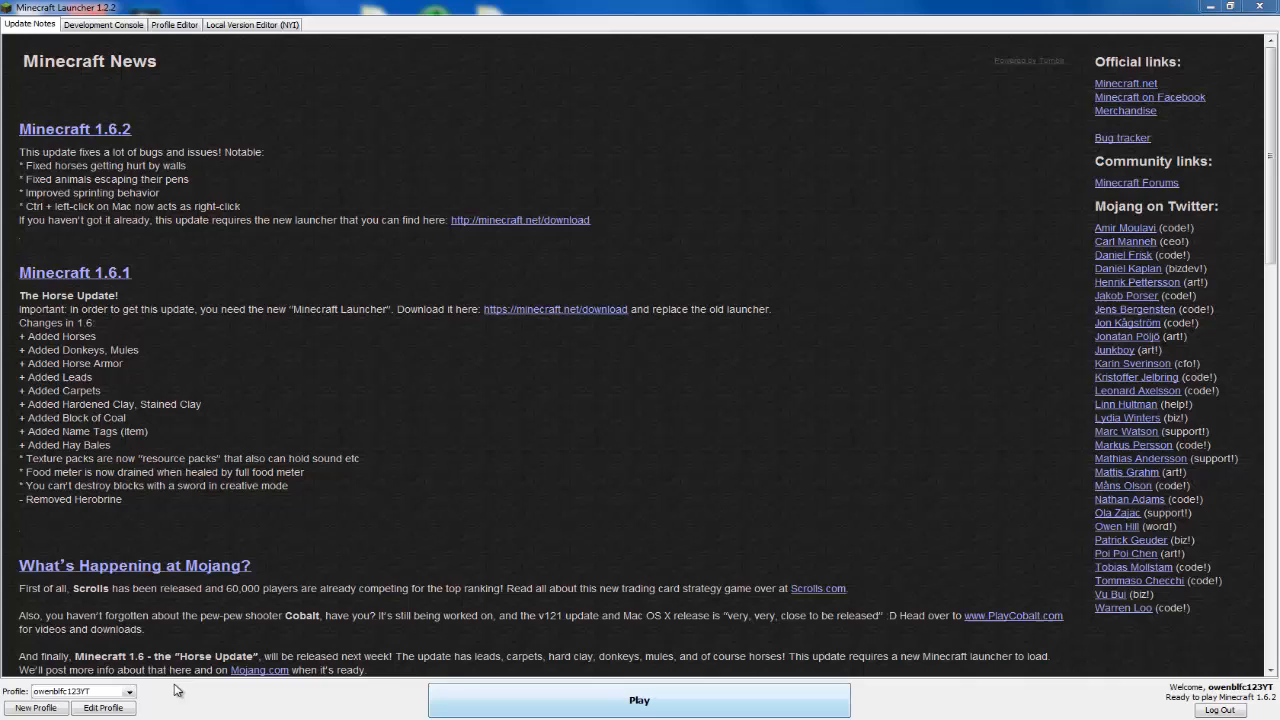
{"action": "mouse_move", "coordinate": [127, 593]}
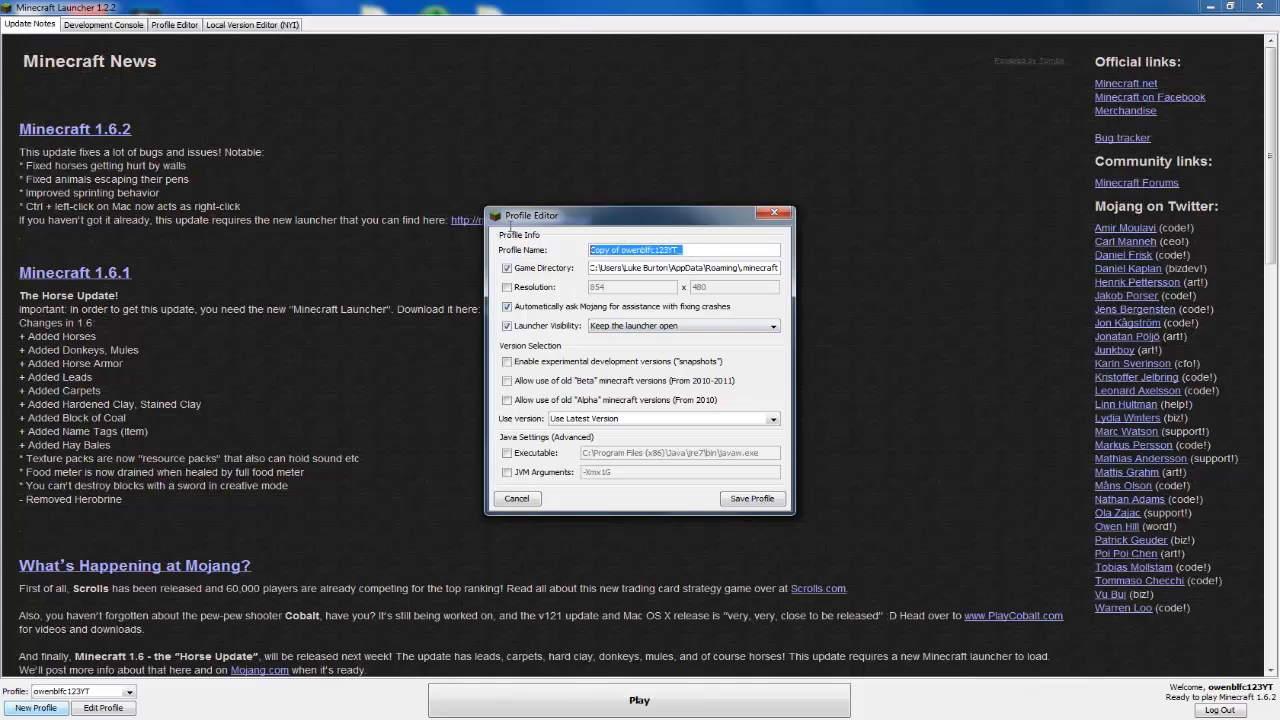
Create and save the profile 'Snapshot' with experimental development versions enabled, accepting the warning.
{"action": "type", "text": "Sn"}
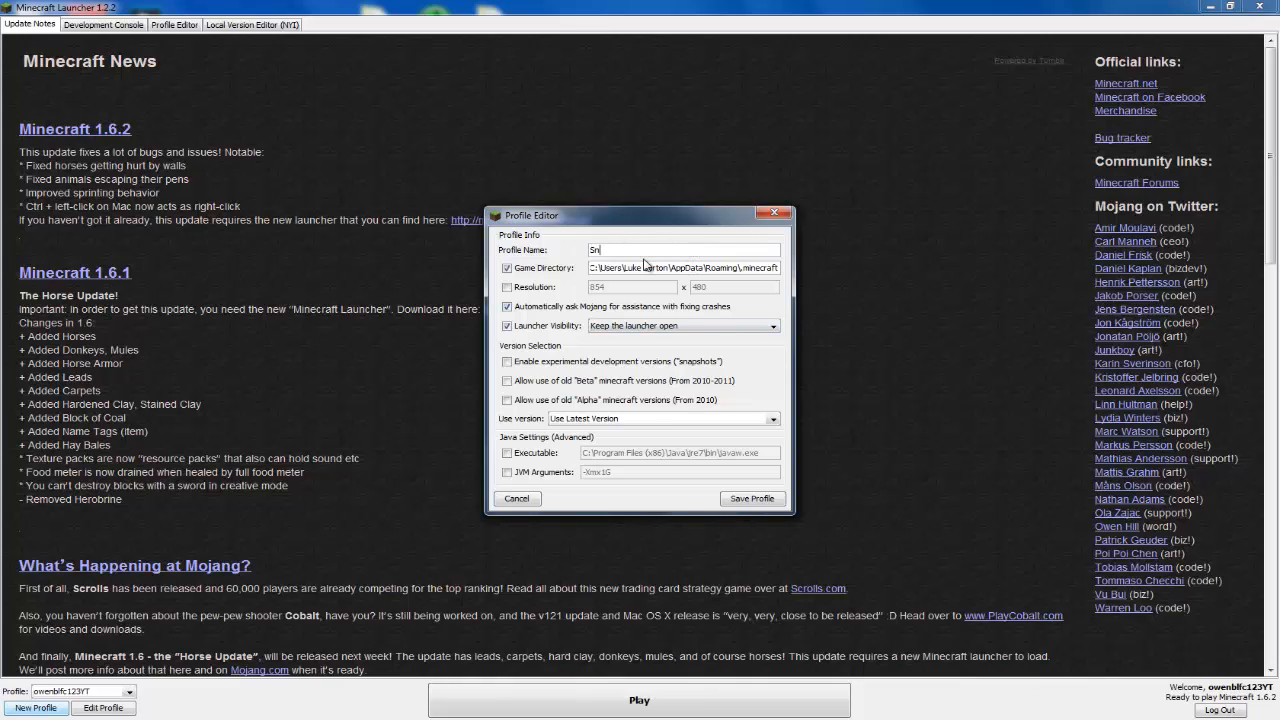
{"action": "type", "text": "apshot."}
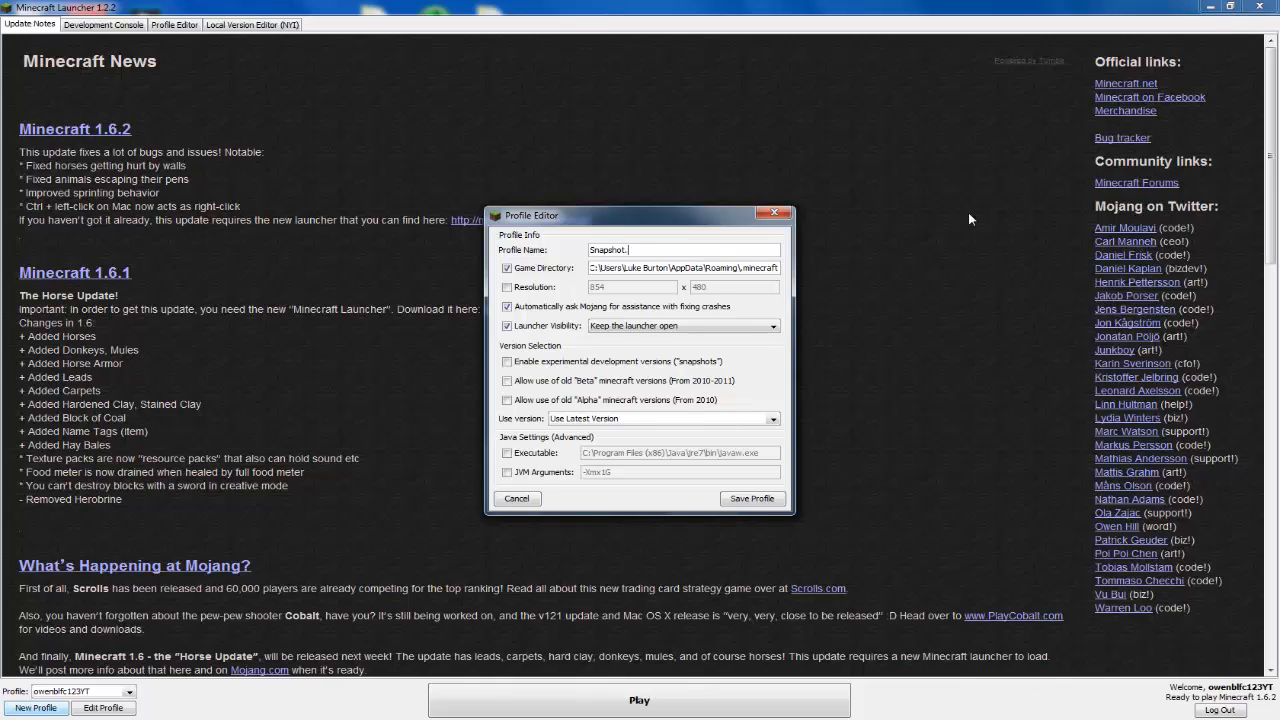
{"action": "left_click", "coordinate": [508, 362]}
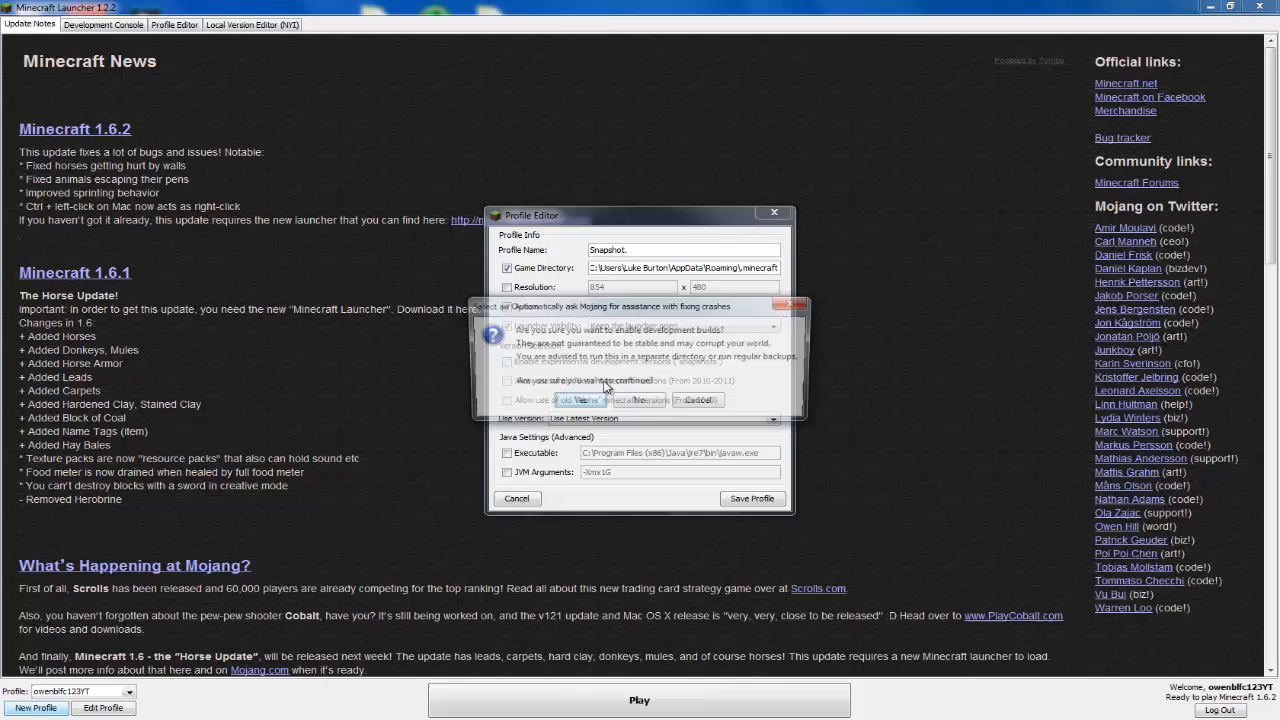
{"action": "left_click", "coordinate": [697, 399]}
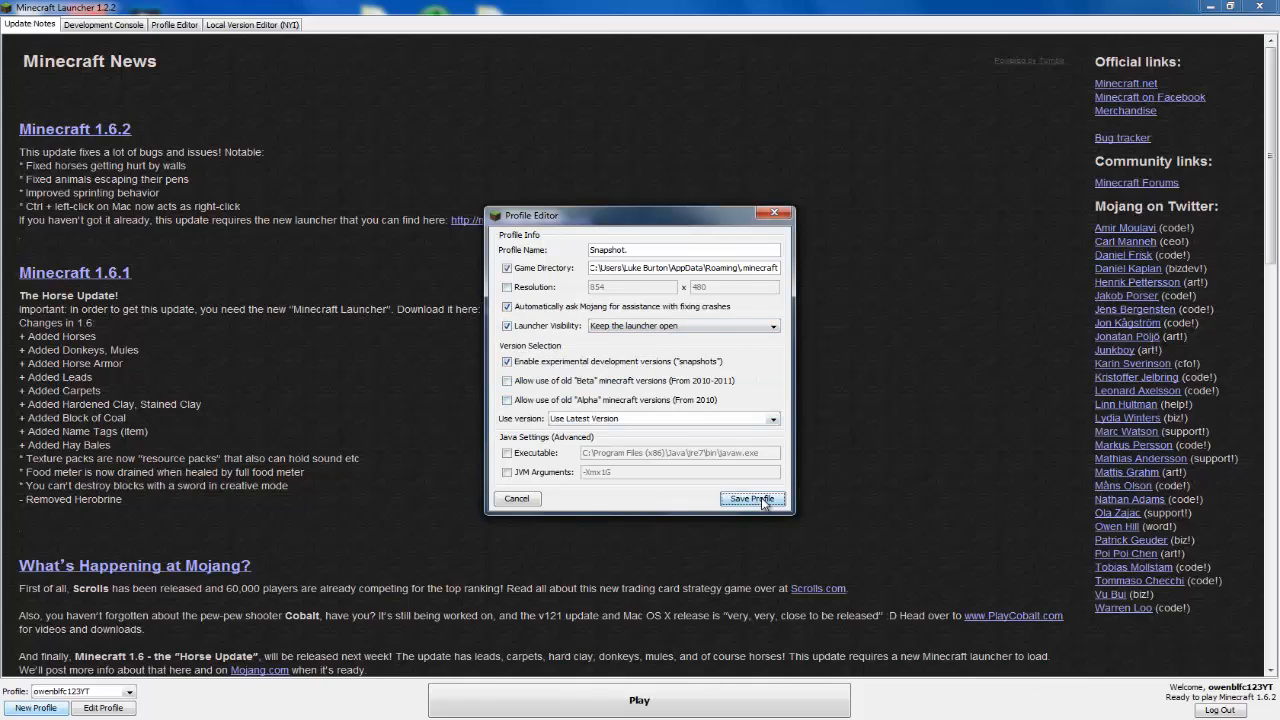
{"action": "left_click", "coordinate": [752, 499]}
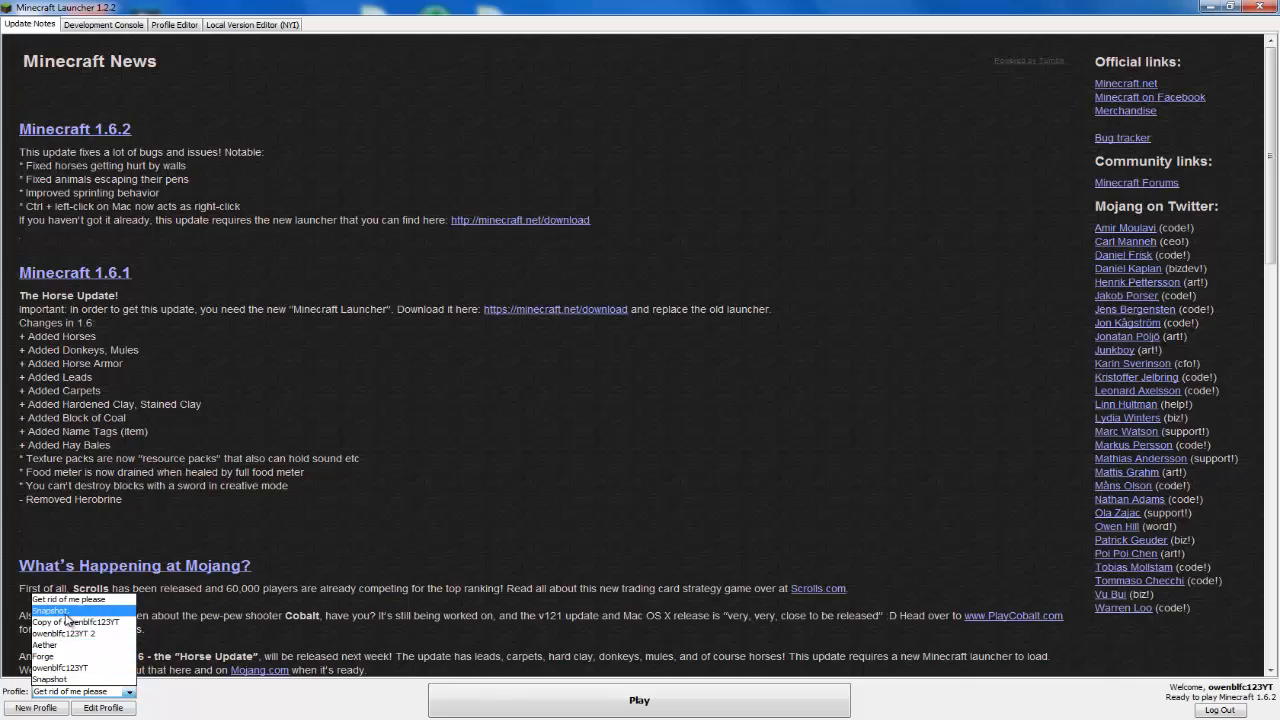
Launch snapshot 13w36a from the Snapshot profile and maximize the game window.
{"action": "left_click", "coordinate": [102, 24]}
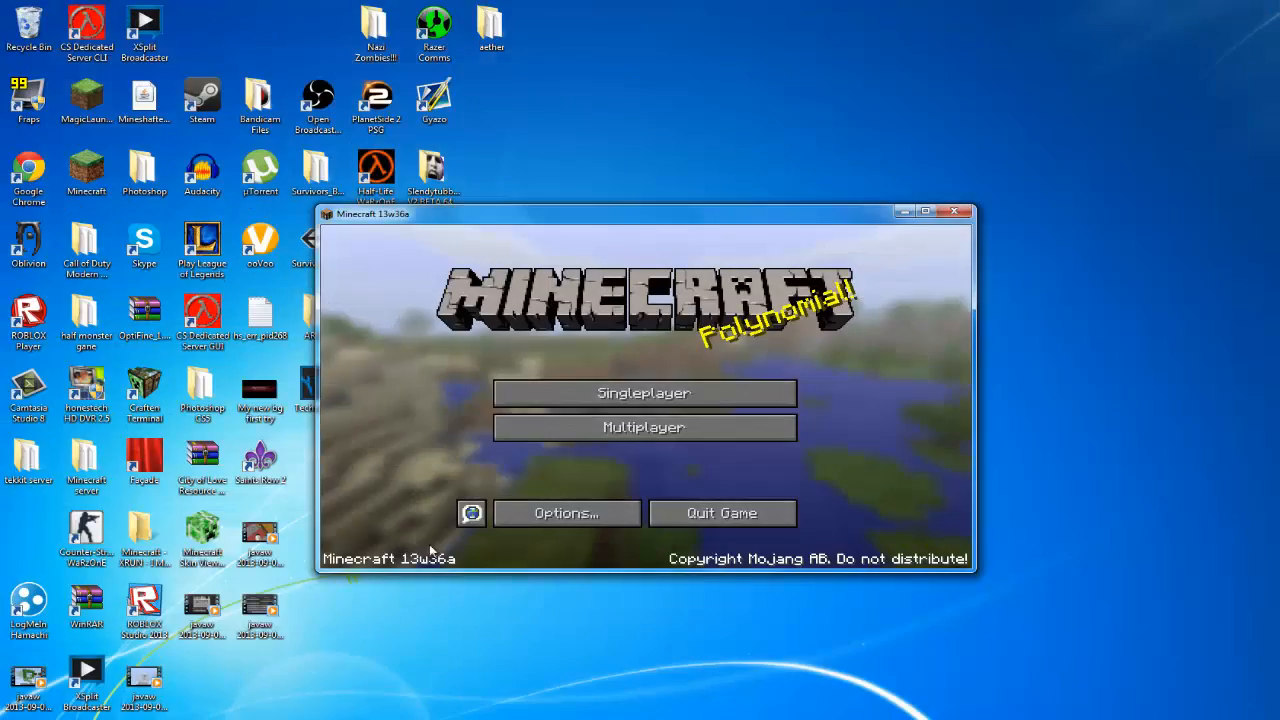
{"action": "left_click", "coordinate": [925, 211]}
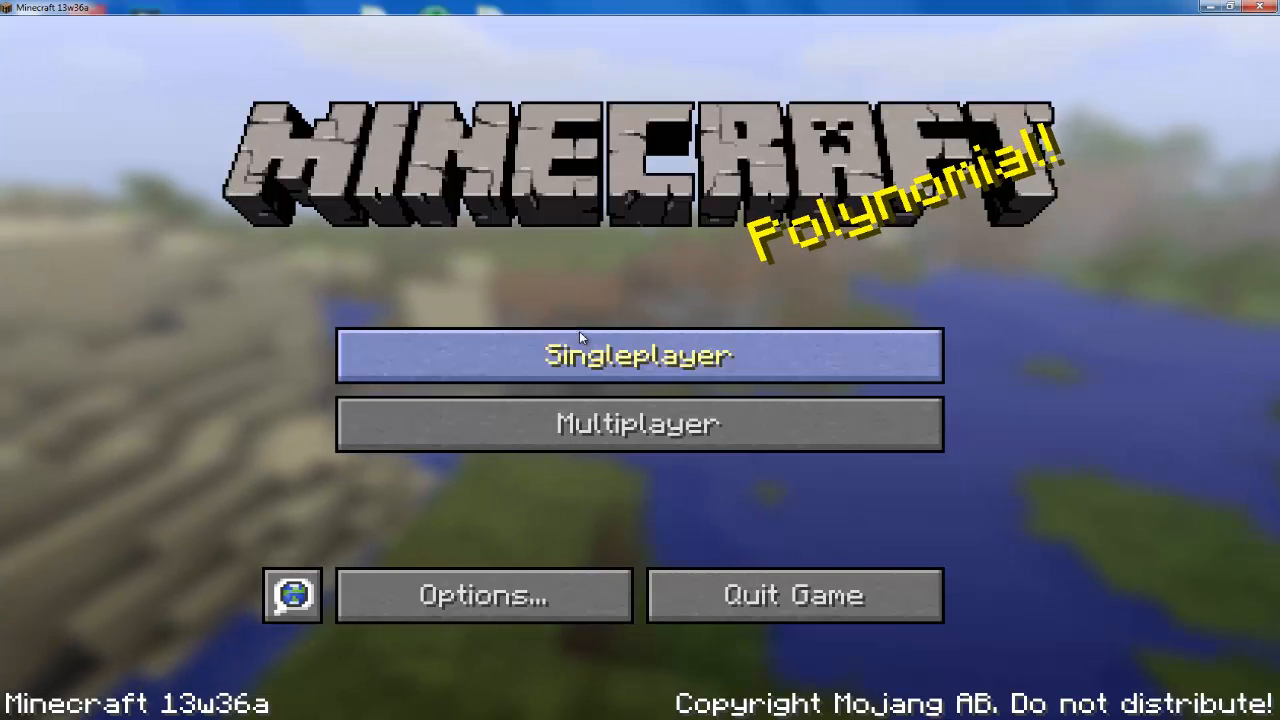
{"action": "mouse_move", "coordinate": [483, 595]}
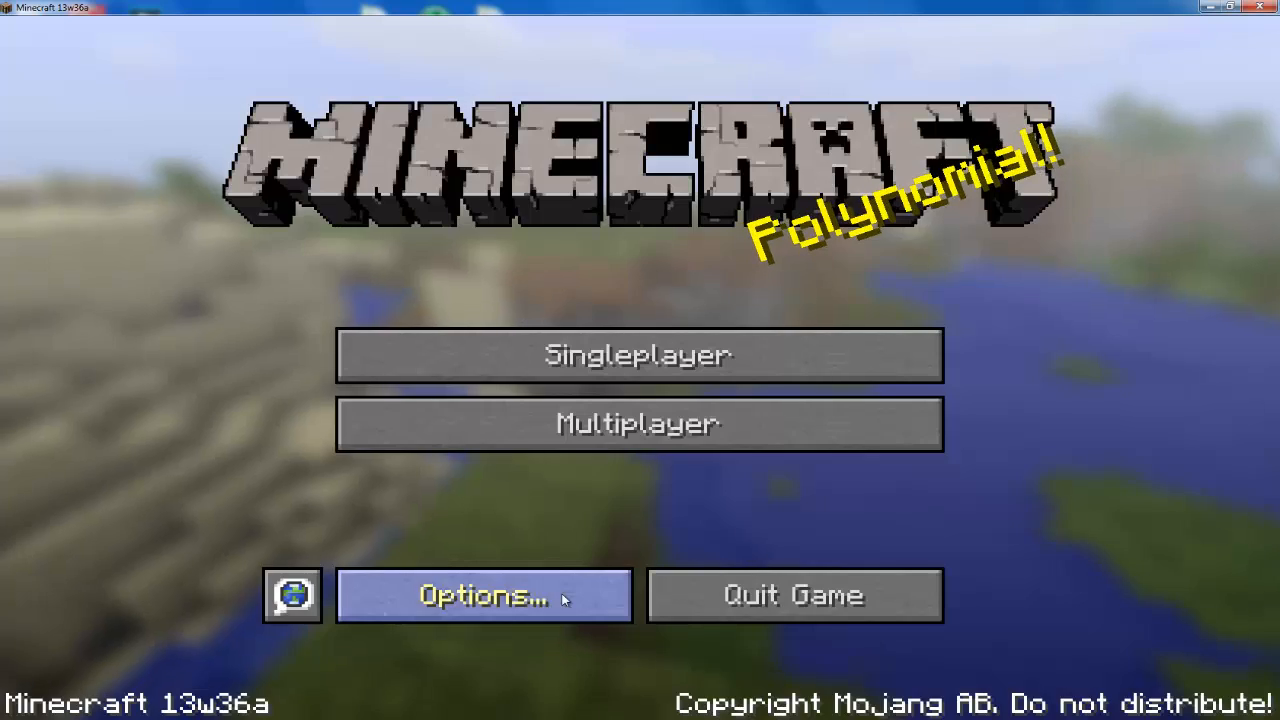
{"action": "left_click", "coordinate": [483, 595]}
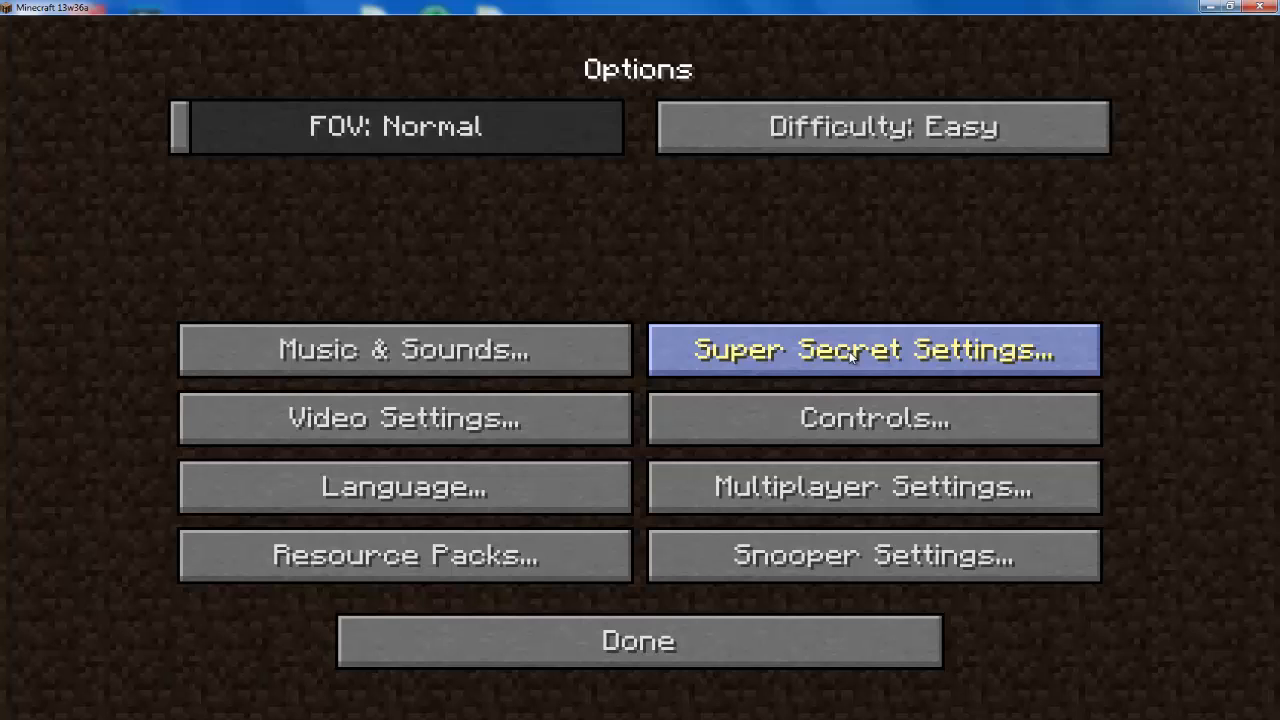
{"action": "left_click", "coordinate": [404, 349]}
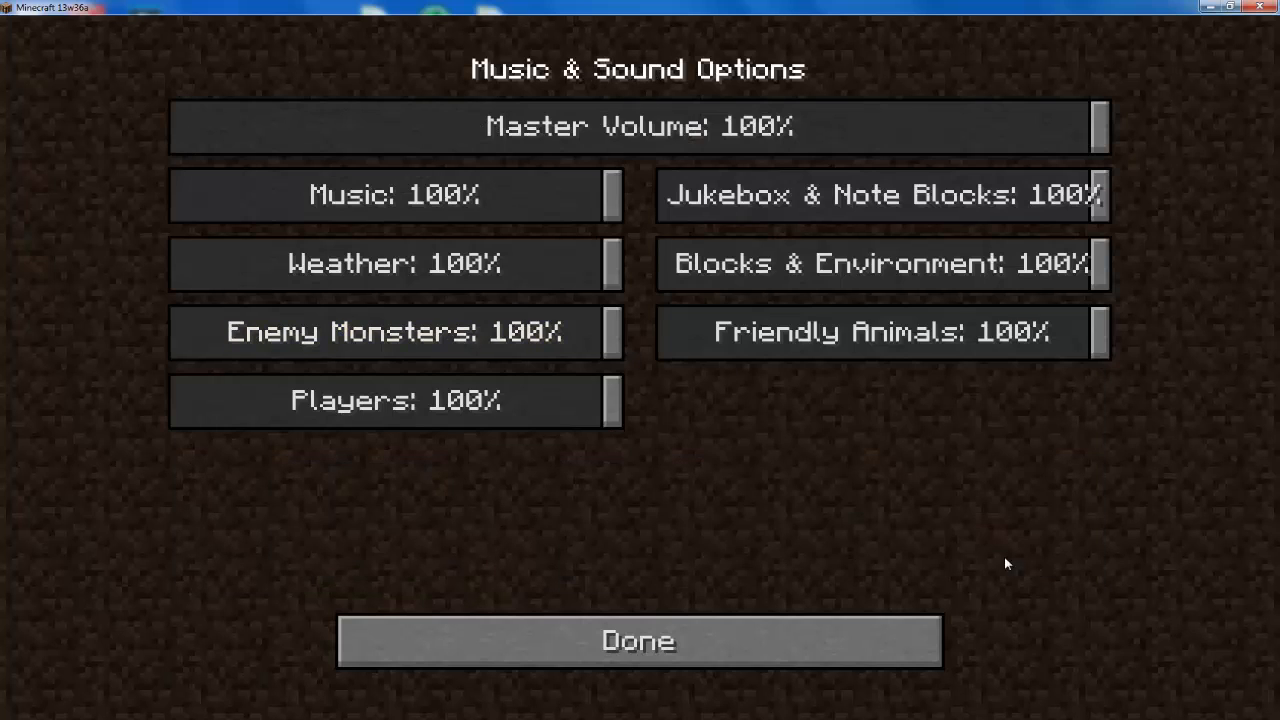
{"action": "mouse_move", "coordinate": [585, 320]}
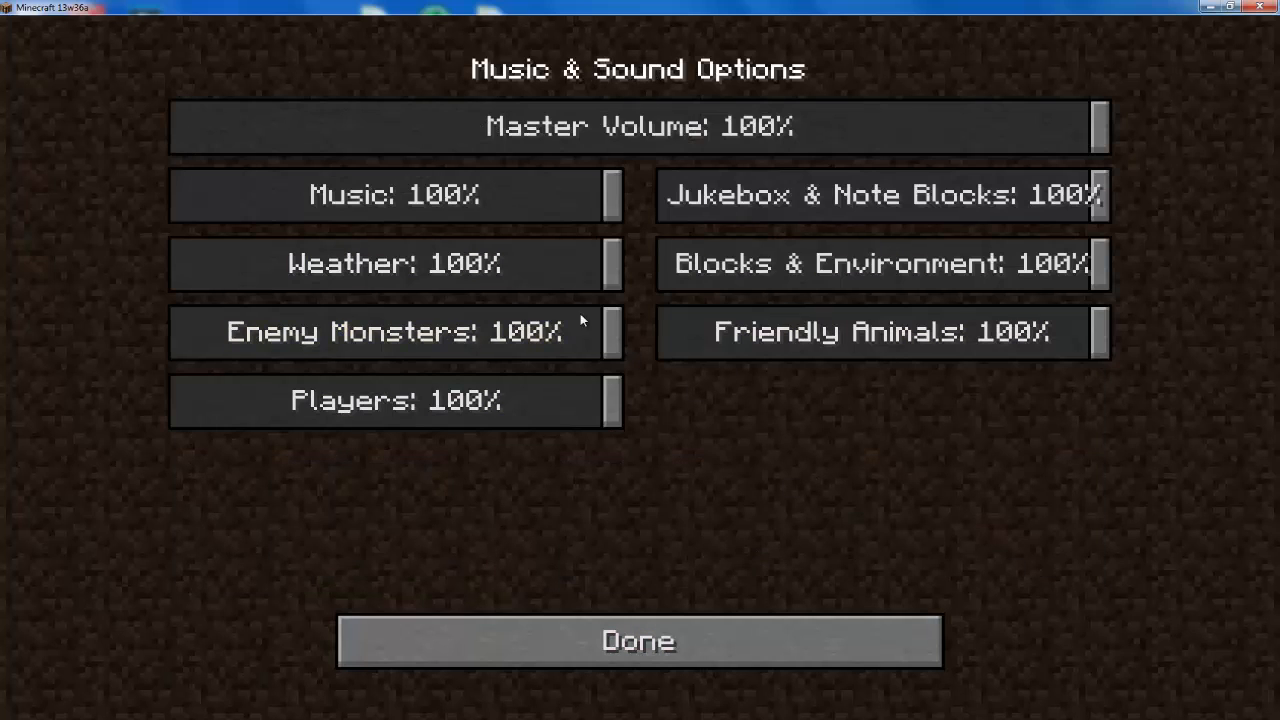
{"action": "left_click", "coordinate": [637, 640]}
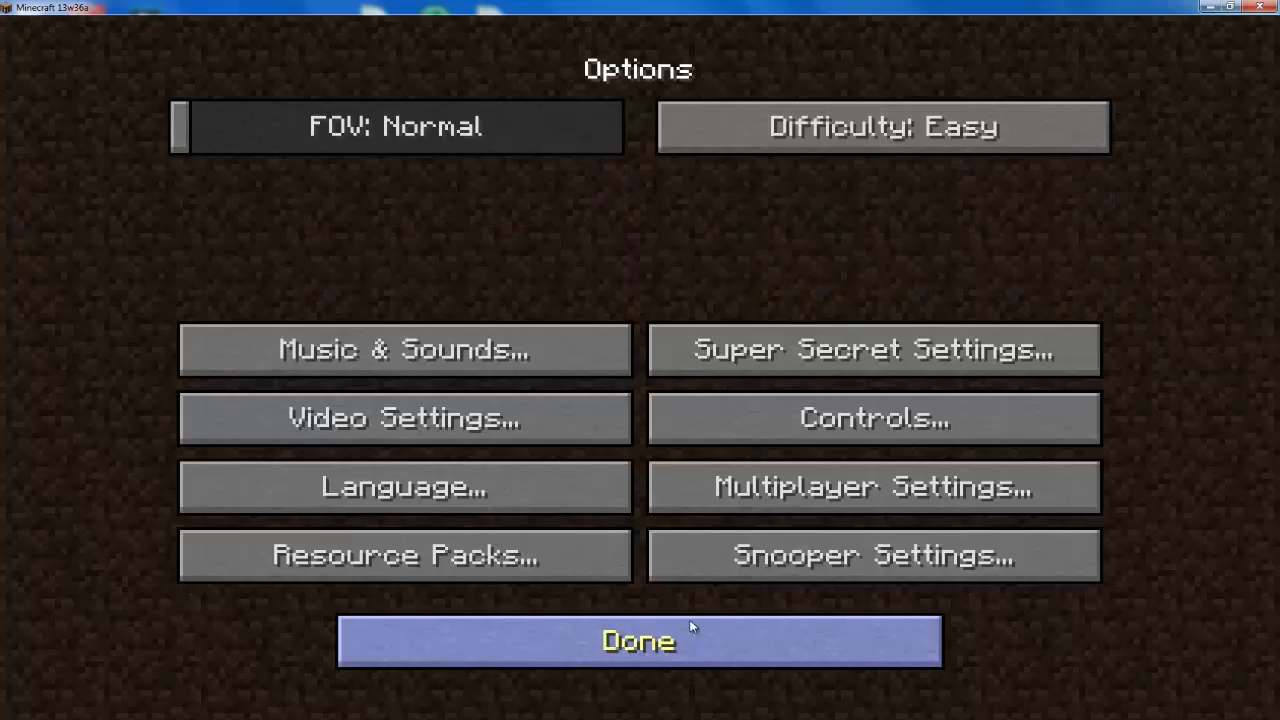
{"action": "left_click", "coordinate": [637, 640]}
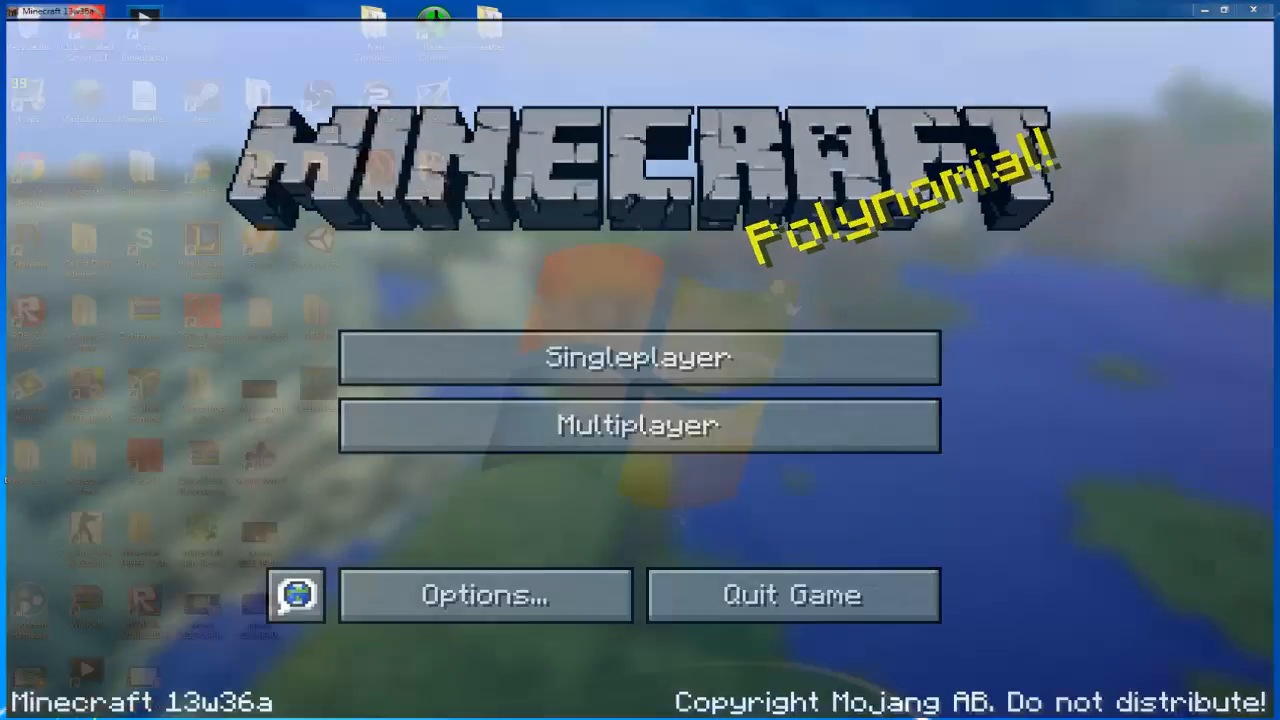